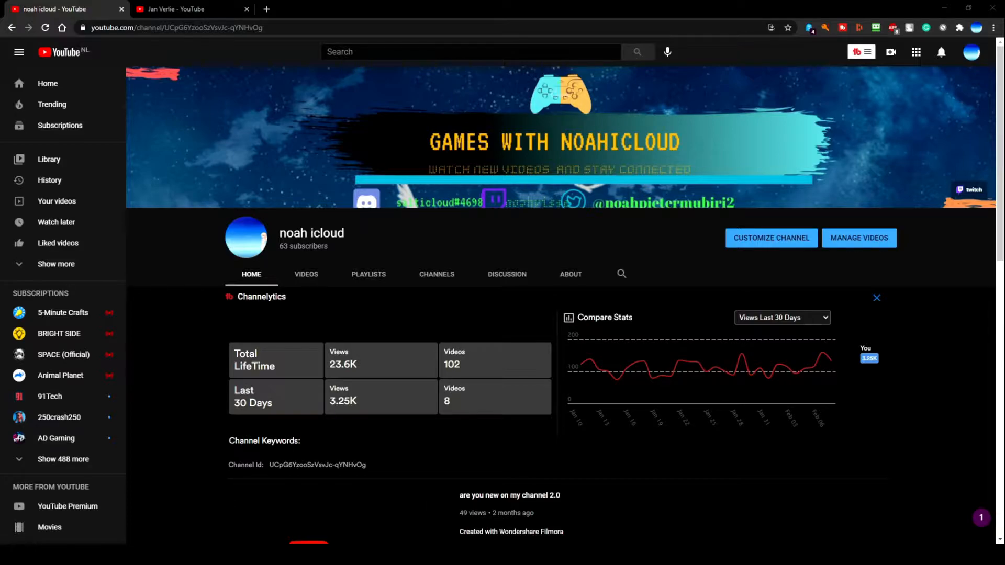
{"action": "mouse_move", "coordinate": [771, 352]}
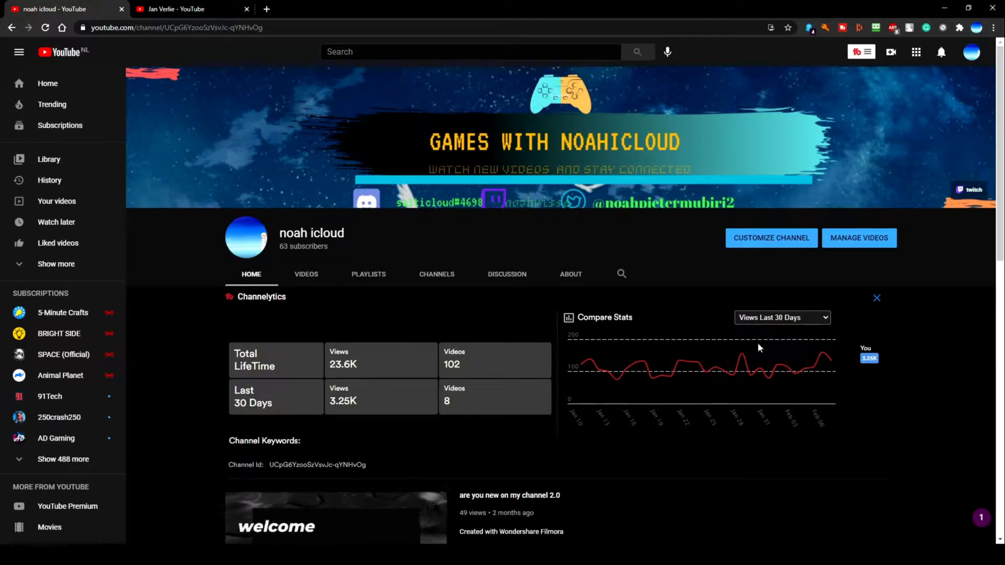
- Switch the Channelytics comparison chart to Videos Last 30 Days, then Subscribers Last 30 Days
{"action": "left_click", "coordinate": [782, 317]}
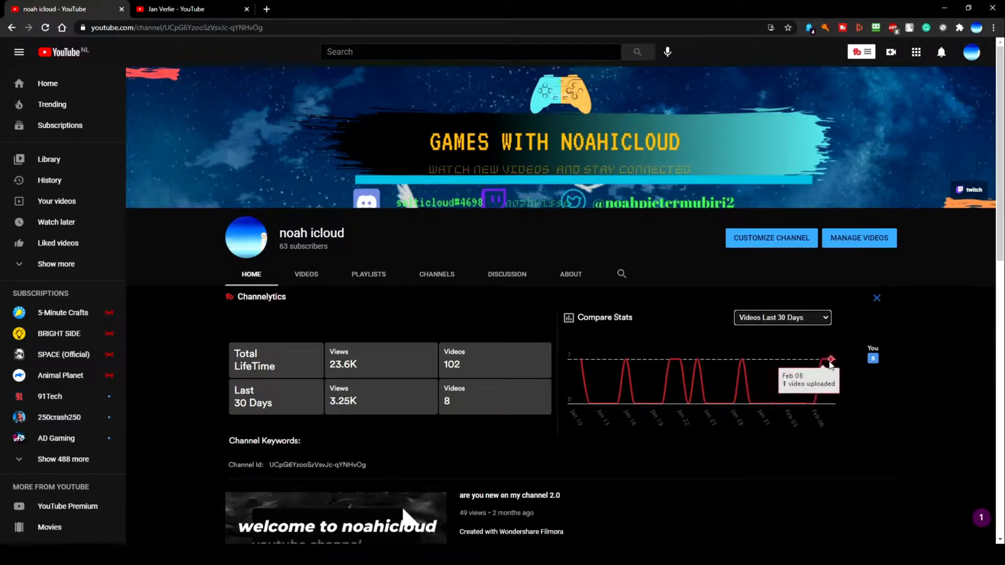
{"action": "mouse_move", "coordinate": [625, 422]}
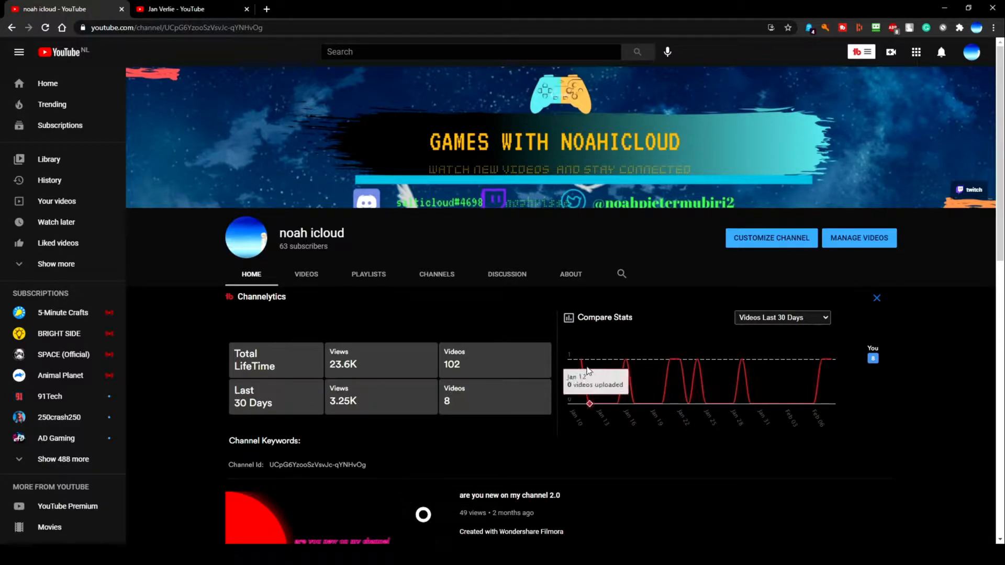
{"action": "mouse_move", "coordinate": [688, 356]}
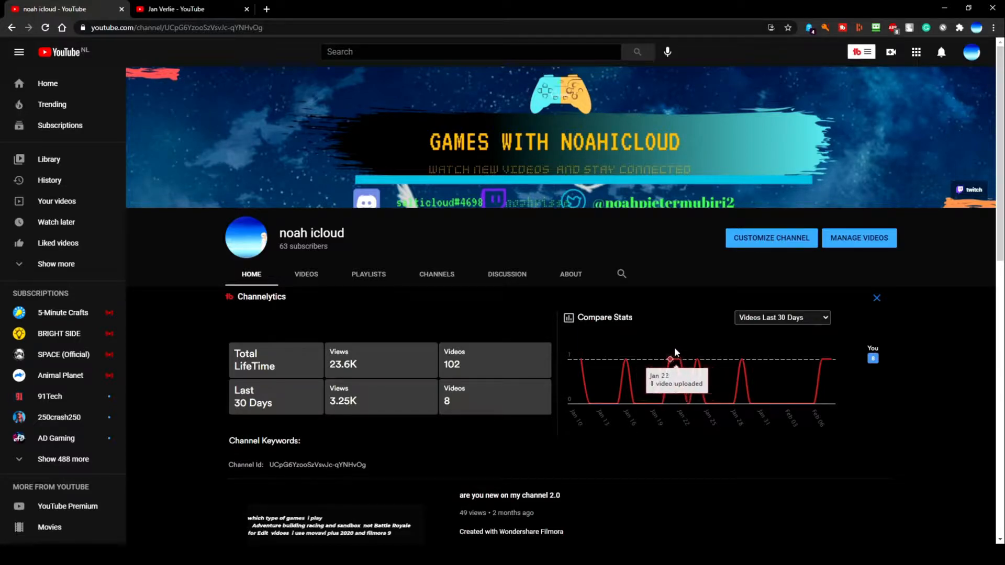
{"action": "mouse_move", "coordinate": [742, 359]}
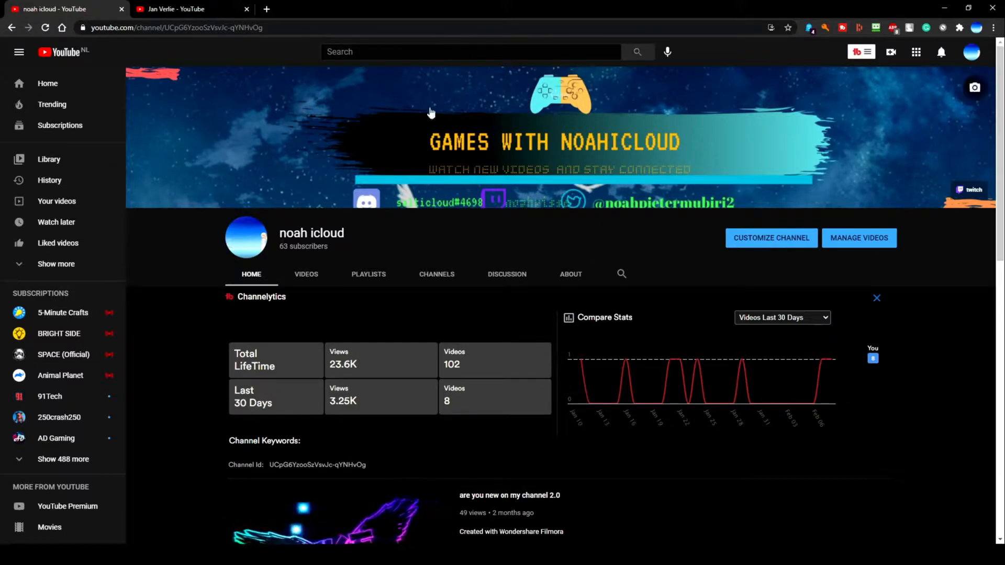
{"action": "mouse_move", "coordinate": [596, 328]}
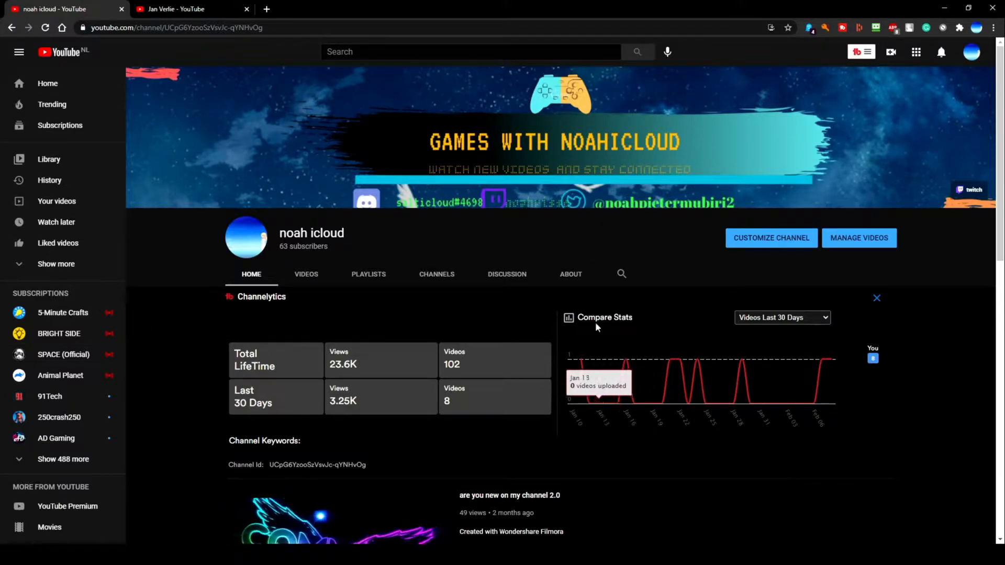
{"action": "mouse_move", "coordinate": [771, 339]}
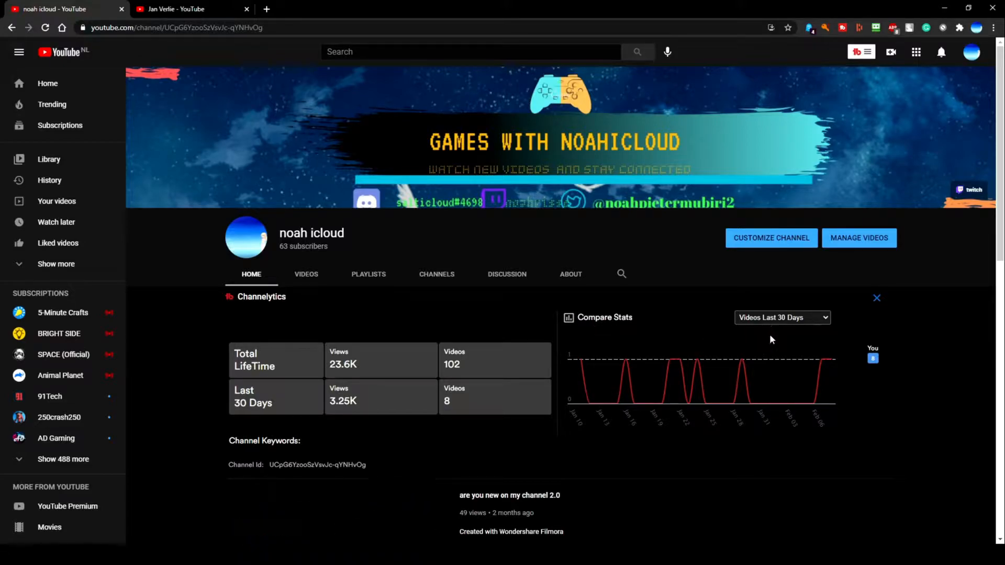
{"action": "left_click", "coordinate": [782, 317]}
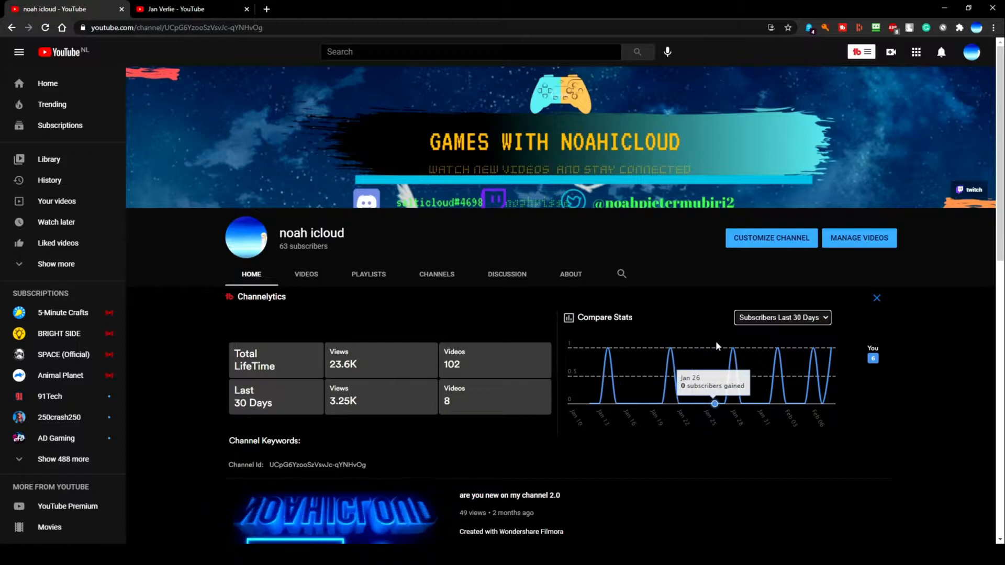
{"action": "mouse_move", "coordinate": [823, 369]}
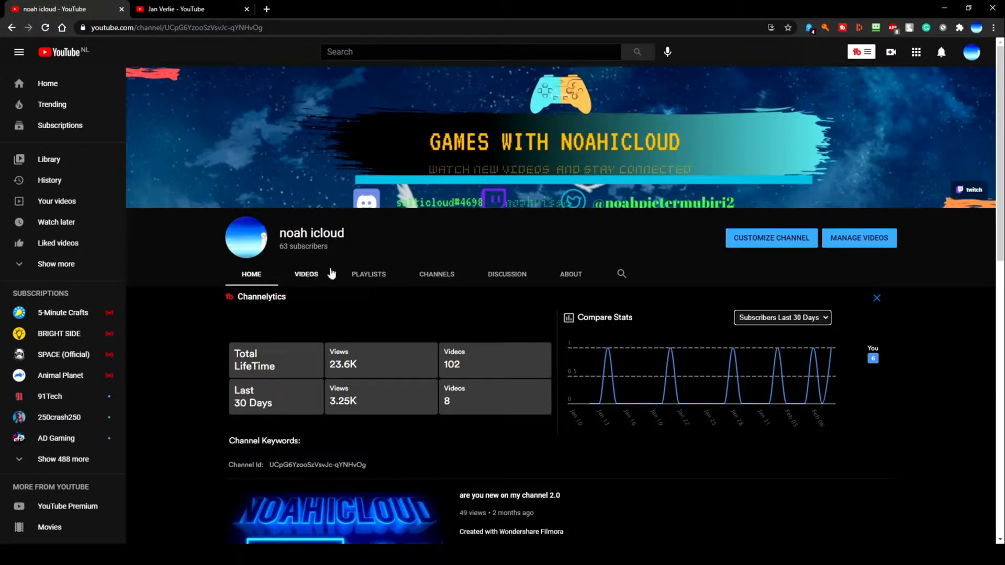
- Show your channel's uploaded videos list, then start a search revealing recent searches
{"action": "left_click", "coordinate": [306, 273]}
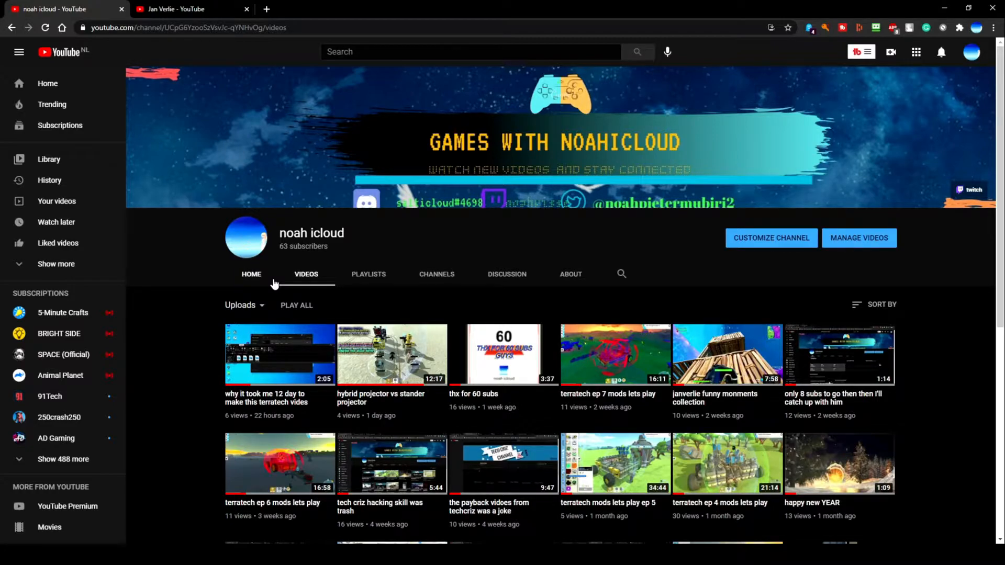
{"action": "left_click", "coordinate": [468, 52]}
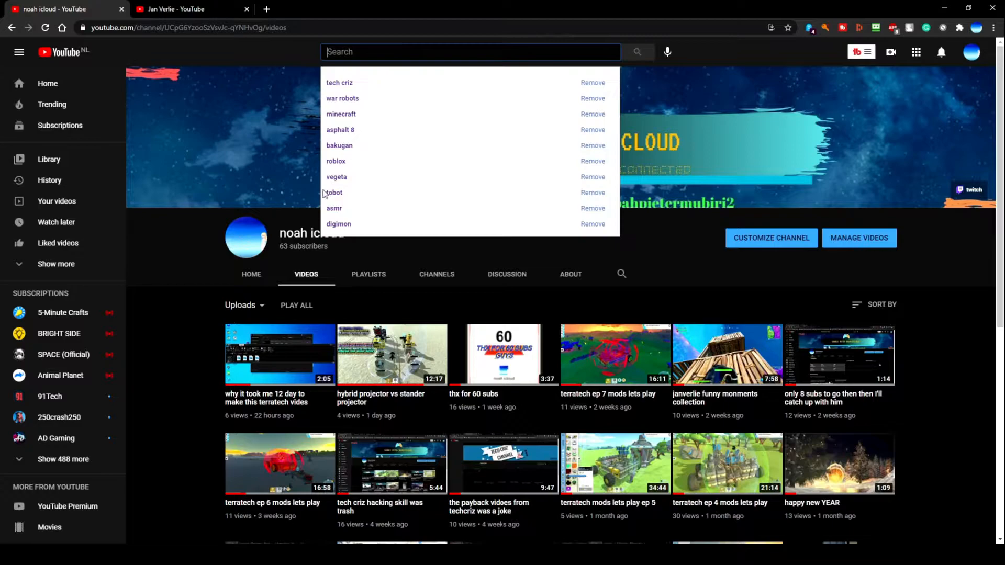
- Repeat the 'tech criz' search, compare its Videos Last 30 Days, then go back to your videos
{"action": "left_click", "coordinate": [339, 81]}
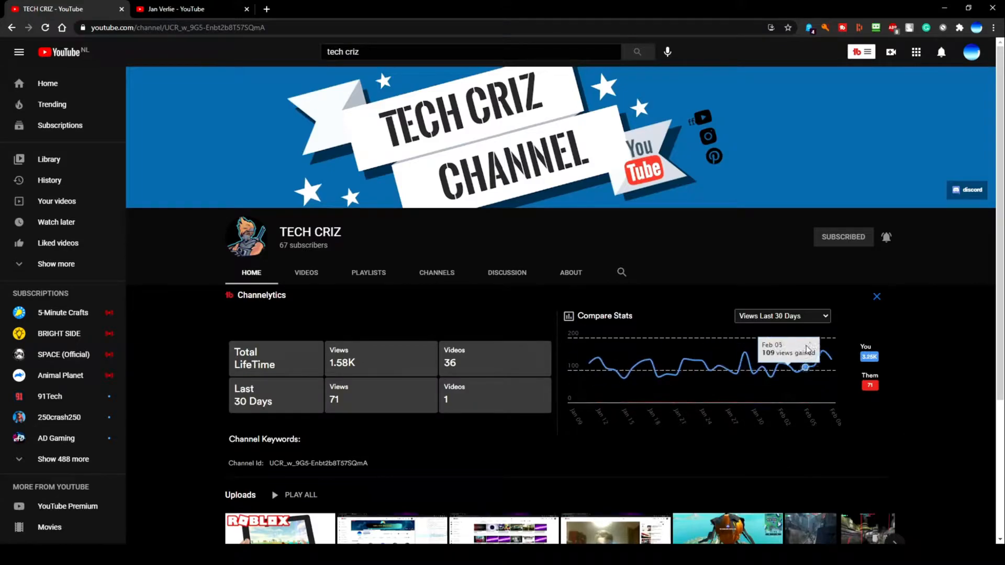
{"action": "mouse_move", "coordinate": [789, 347]}
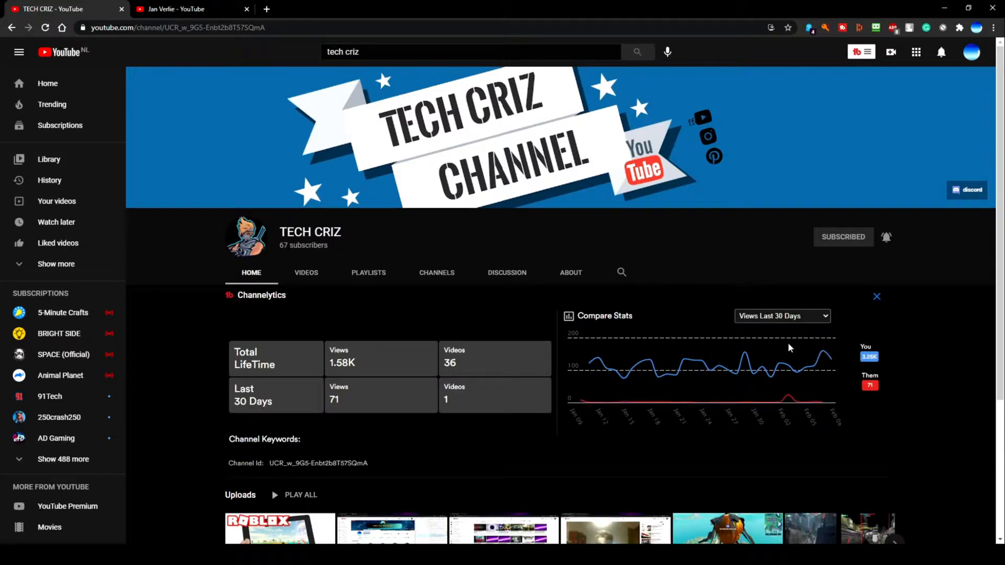
{"action": "left_click", "coordinate": [781, 316]}
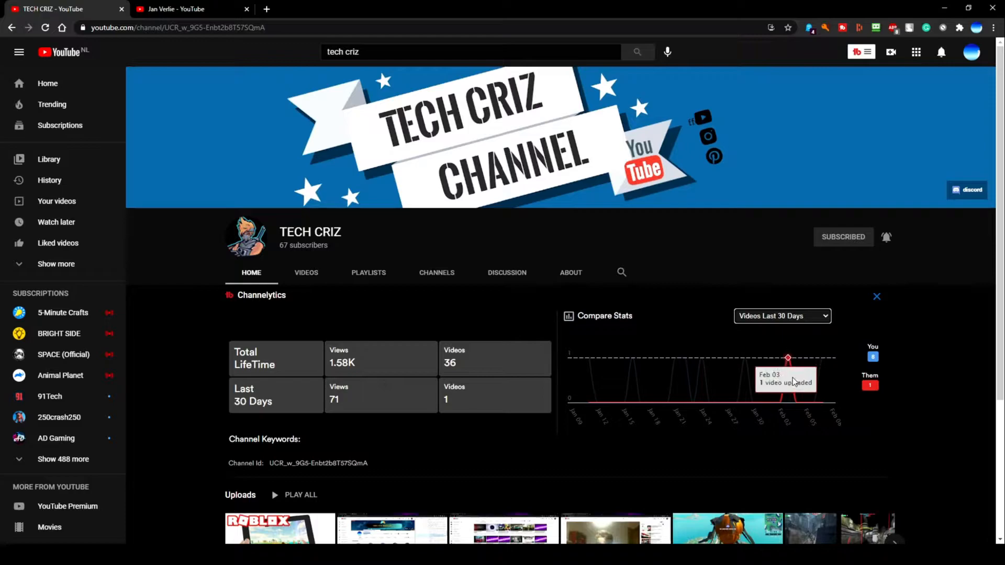
{"action": "mouse_move", "coordinate": [588, 402]}
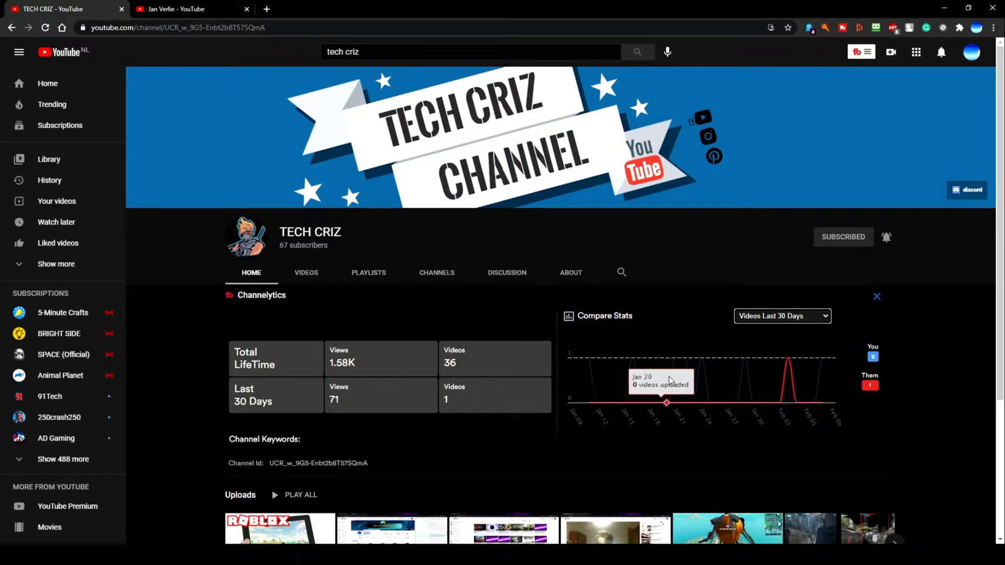
{"action": "mouse_move", "coordinate": [748, 361]}
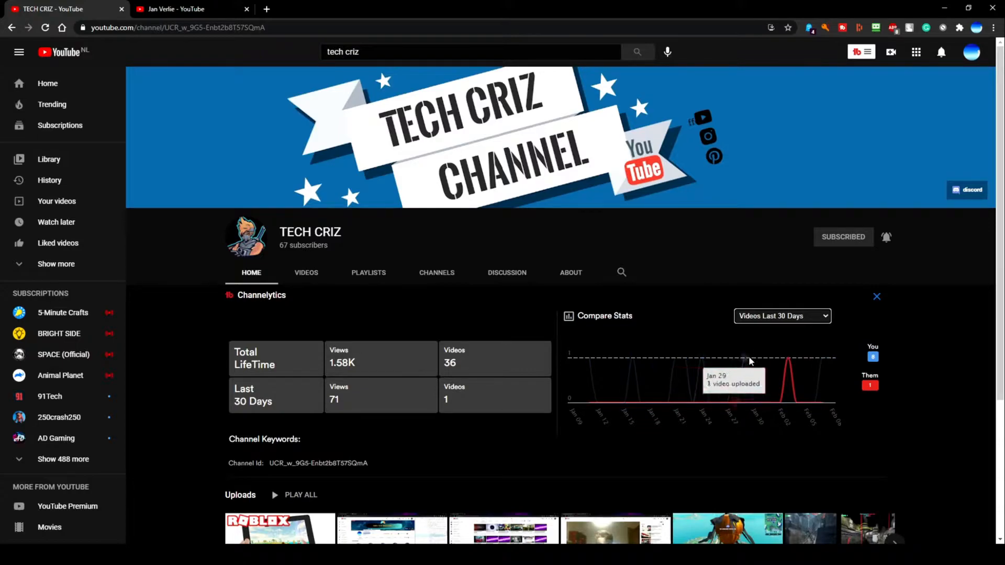
{"action": "mouse_move", "coordinate": [753, 372]}
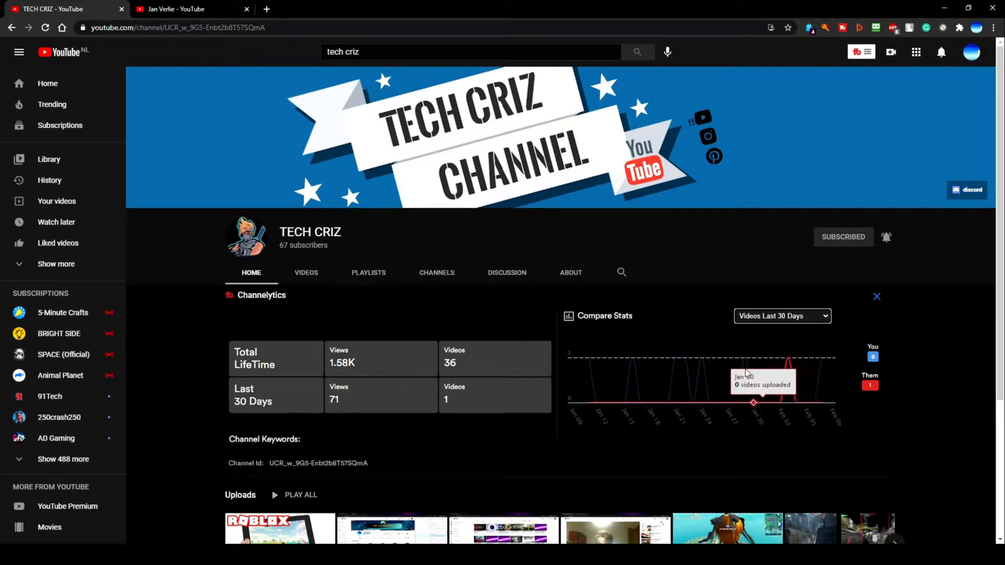
{"action": "scroll", "scroll_direction": "down", "scroll_amount": 3}
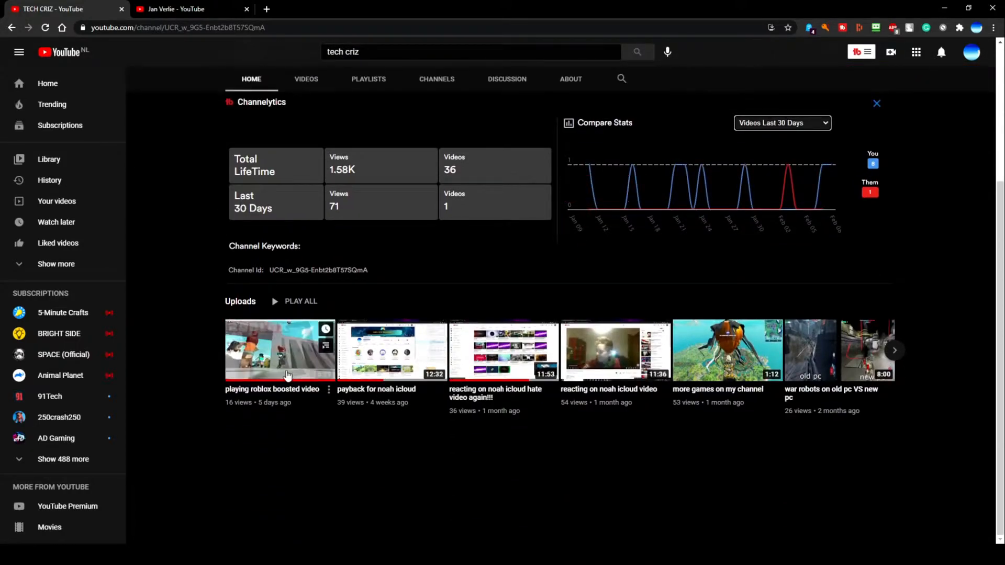
{"action": "left_click", "coordinate": [635, 52]}
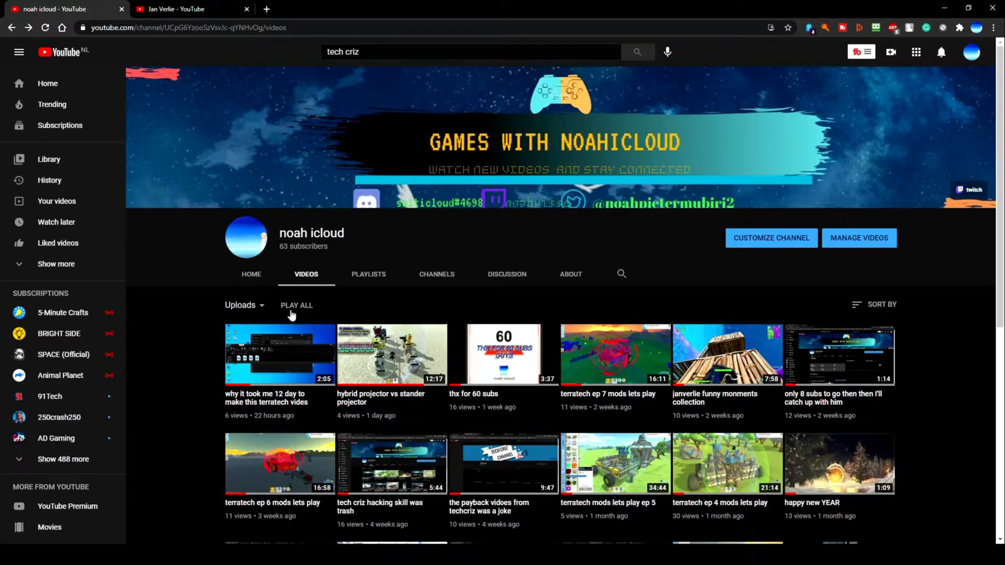
{"action": "mouse_move", "coordinate": [292, 301]}
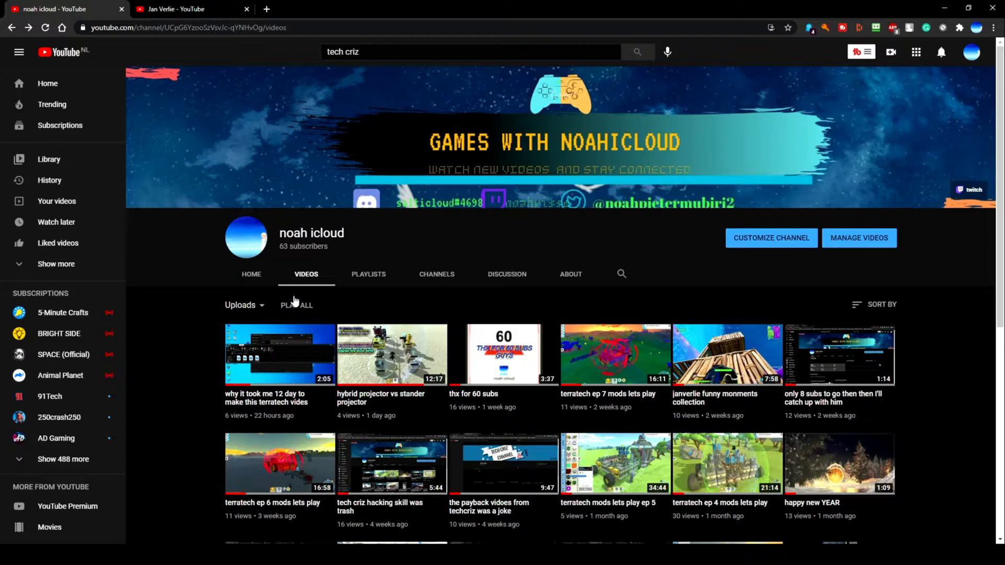
{"action": "mouse_move", "coordinate": [360, 285]}
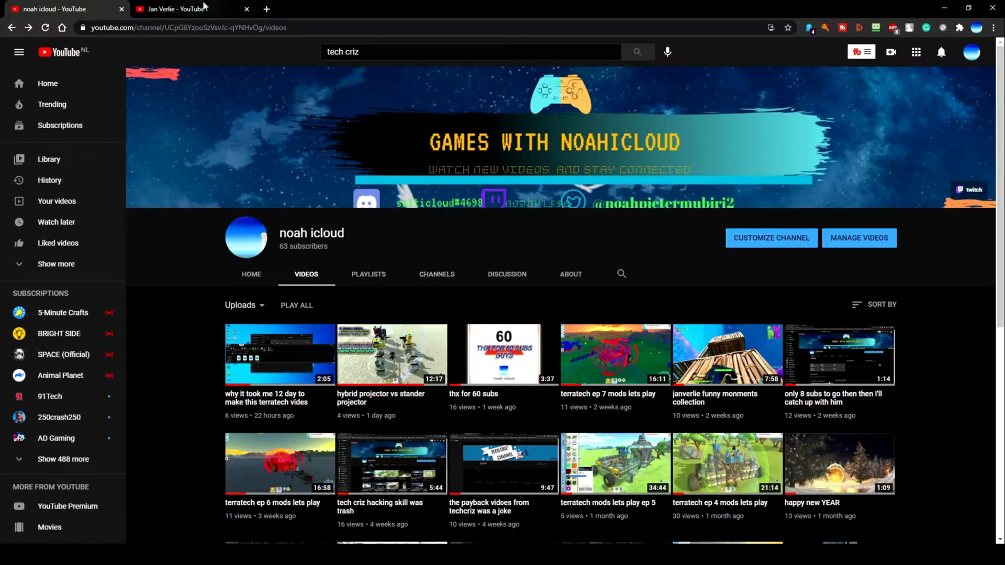
- From the Jan Verlie channel's Videos list, open the newest upload in a new tab
{"action": "left_click", "coordinate": [186, 8]}
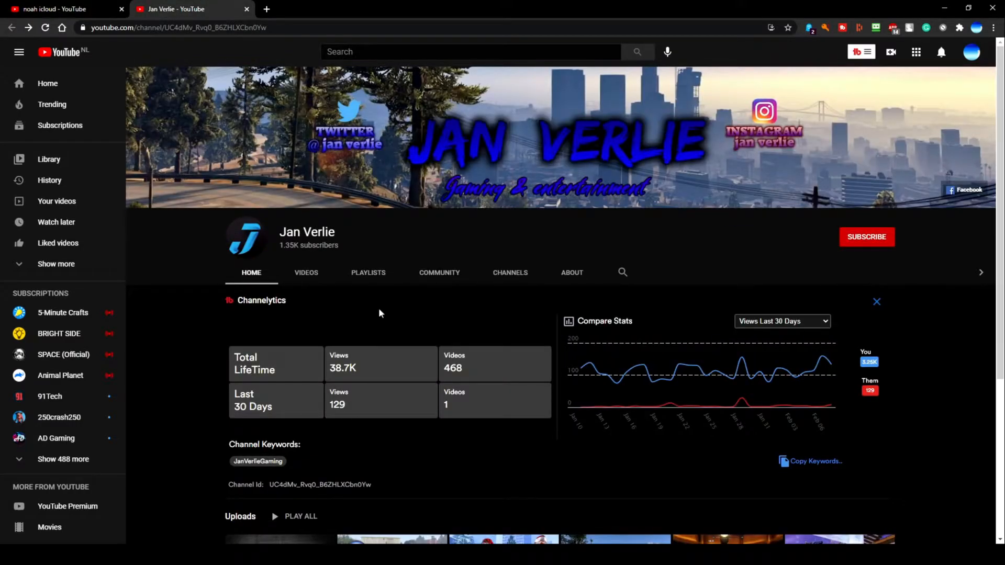
{"action": "left_click", "coordinate": [305, 272]}
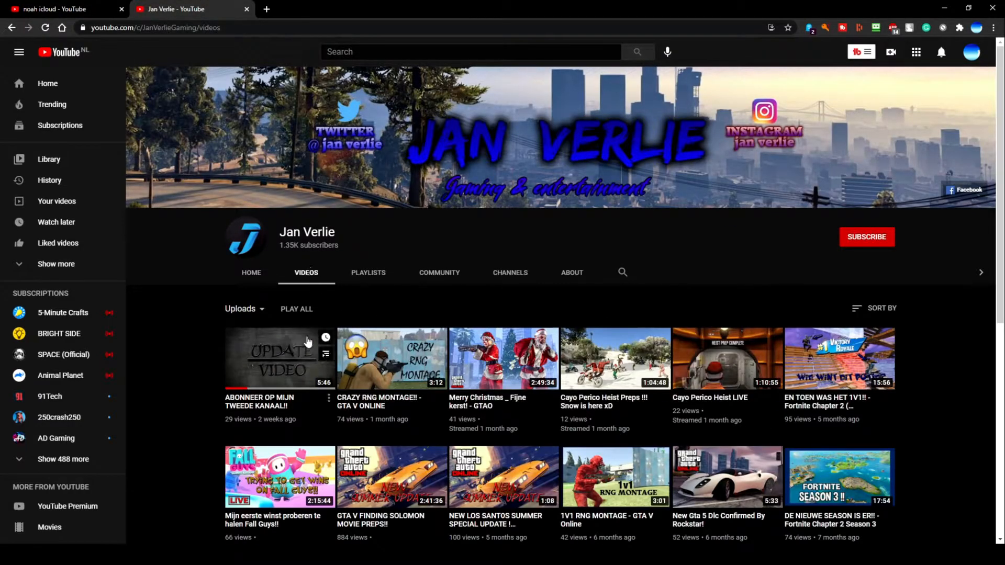
{"action": "left_click", "coordinate": [280, 358]}
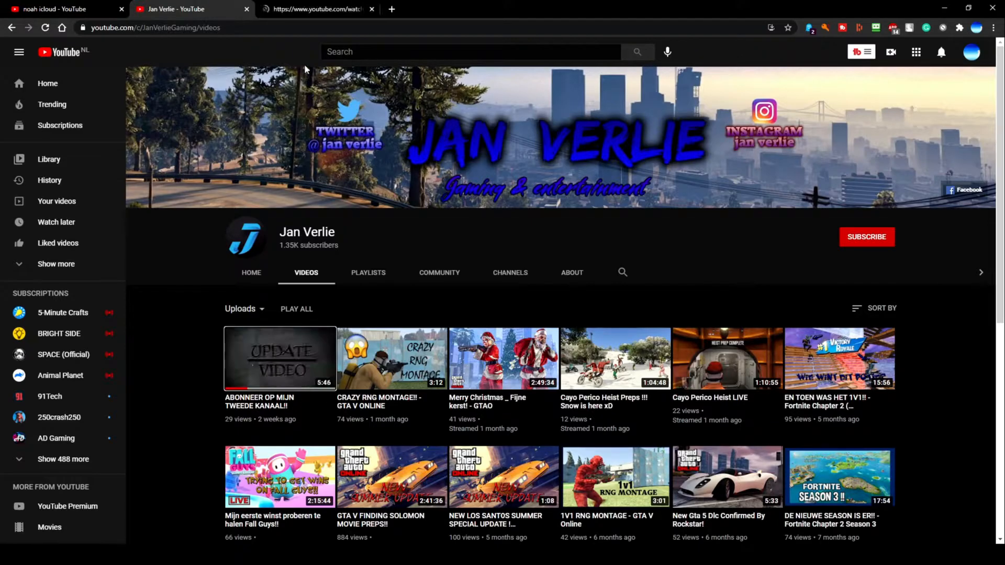
{"action": "left_click", "coordinate": [280, 358]}
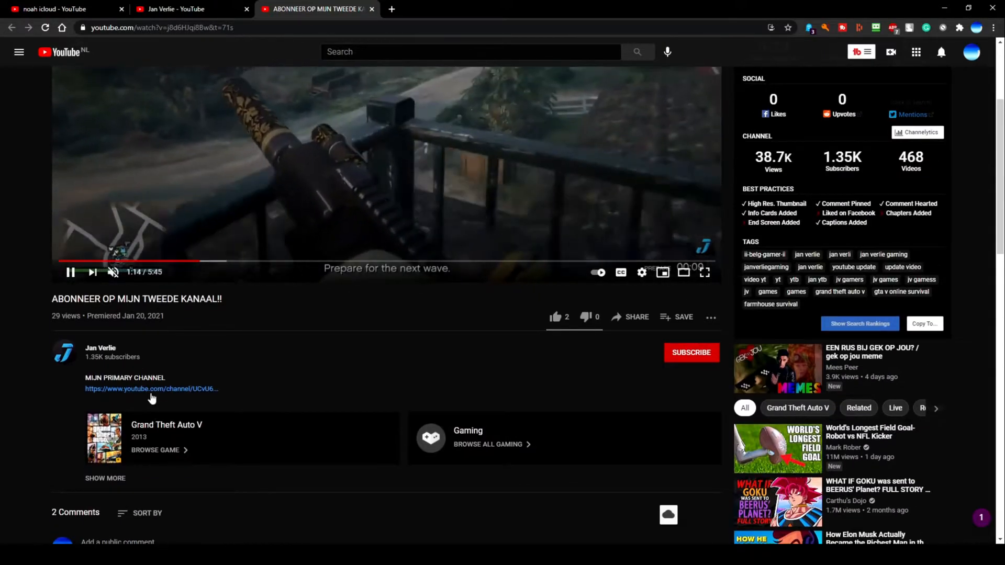
- Pause the video and scroll through its Videolytics panel and pinned comment
{"action": "left_click", "coordinate": [152, 389]}
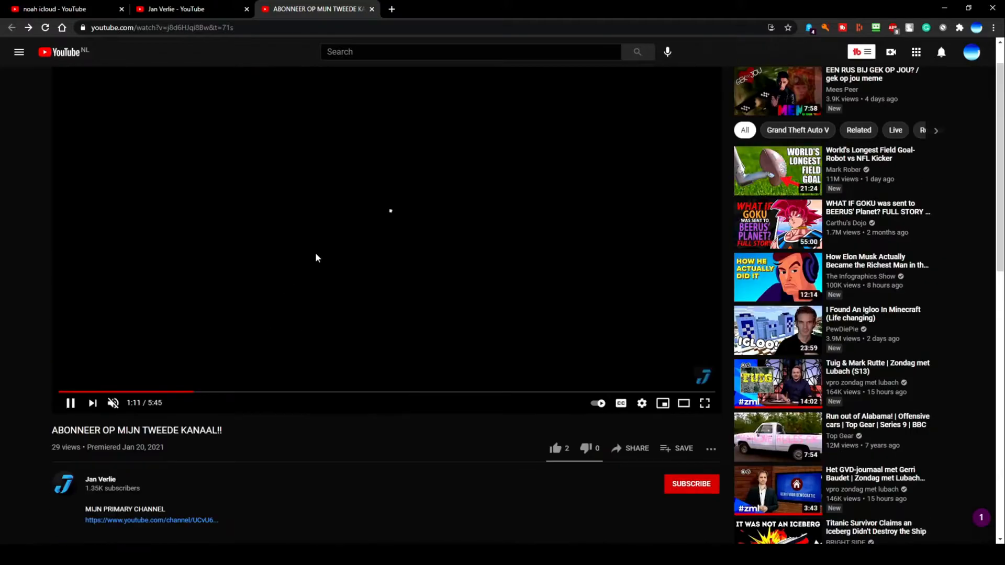
{"action": "scroll", "scroll_direction": "down", "scroll_amount": 3}
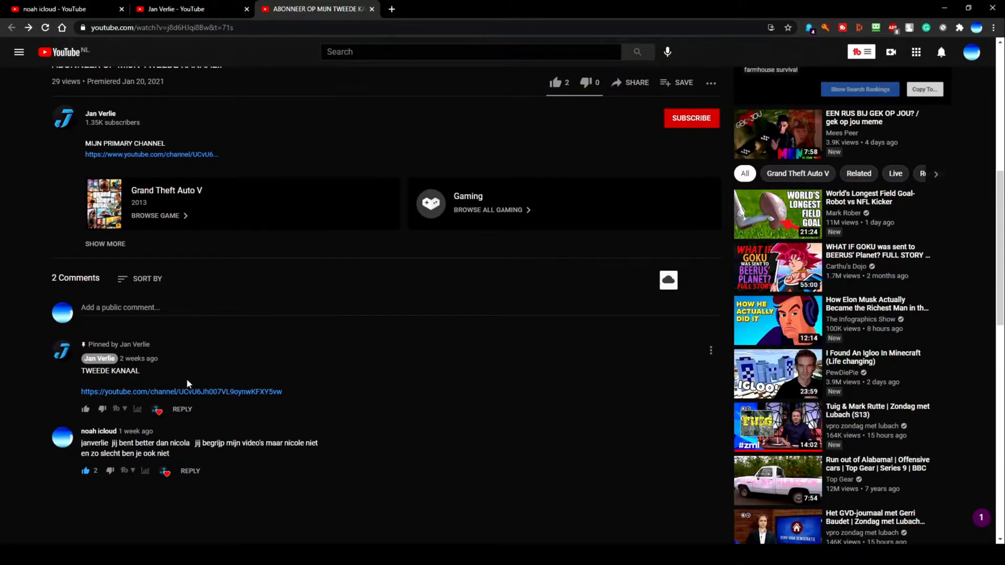
{"action": "left_click", "coordinate": [181, 392]}
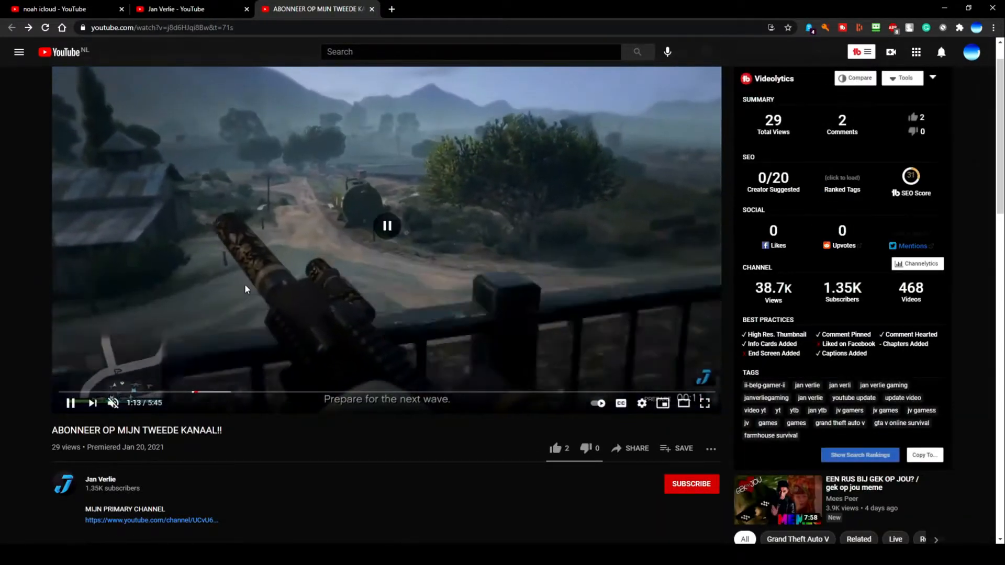
{"action": "scroll", "scroll_direction": "down", "scroll_amount": 3}
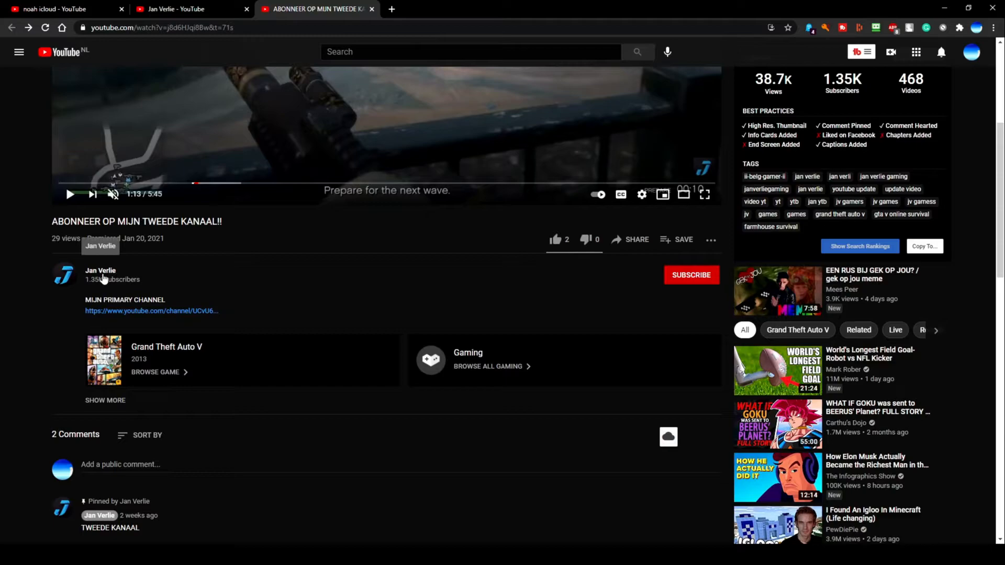
{"action": "mouse_move", "coordinate": [164, 44]}
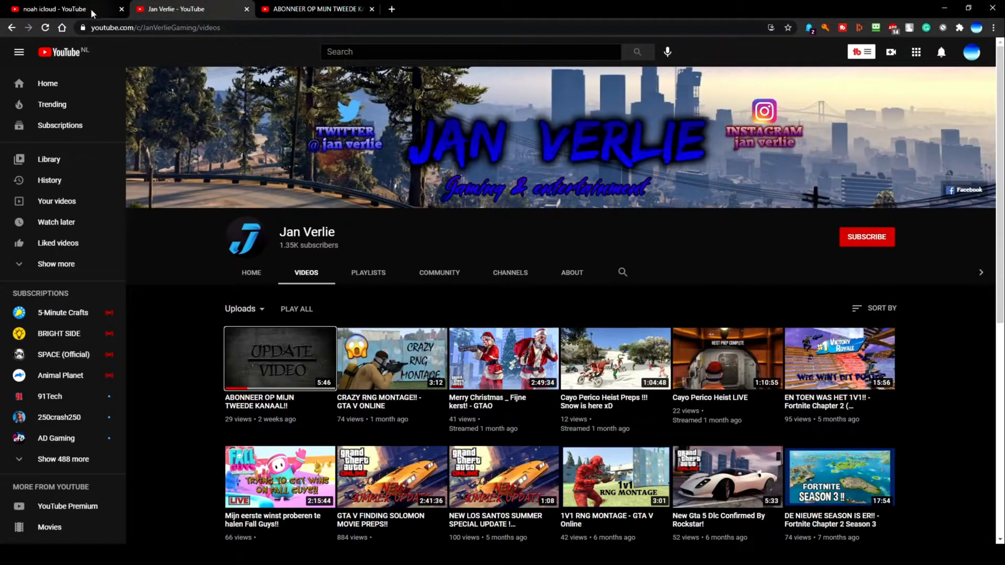
- Launch YouTube Studio from your channel's account menu and close the other channel's tab
{"action": "left_click", "coordinate": [51, 9]}
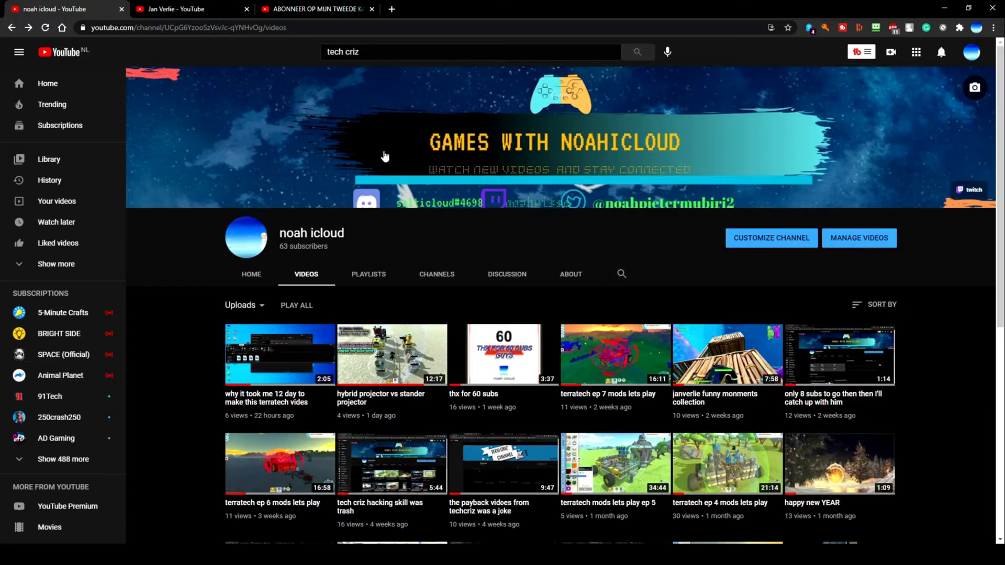
{"action": "left_click", "coordinate": [971, 53]}
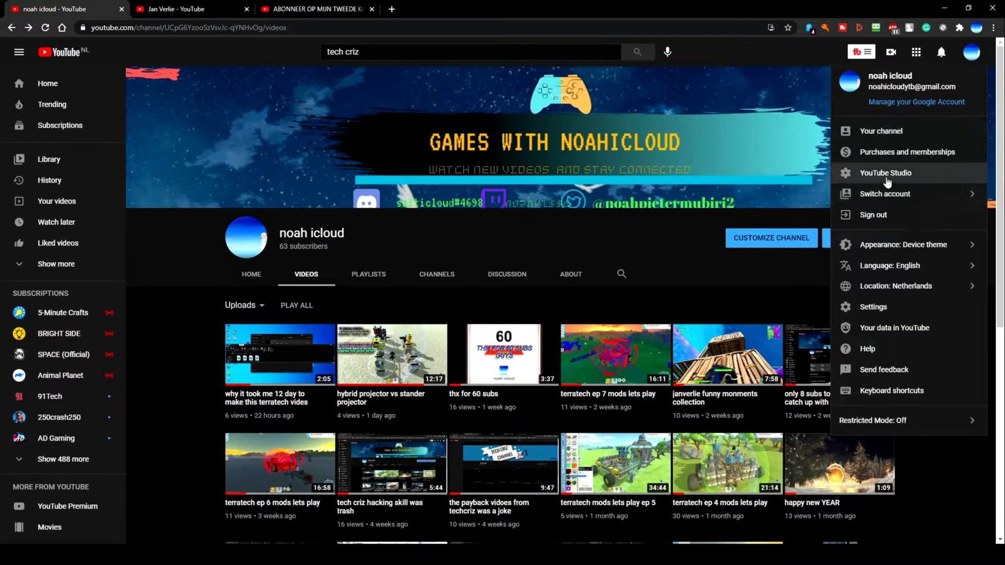
{"action": "left_click", "coordinate": [186, 9]}
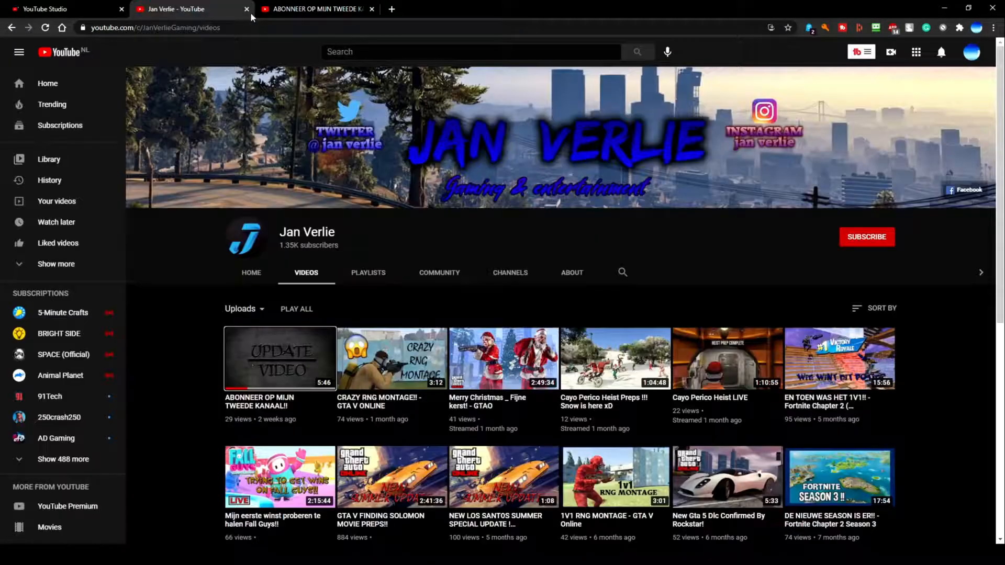
{"action": "left_click", "coordinate": [60, 9]}
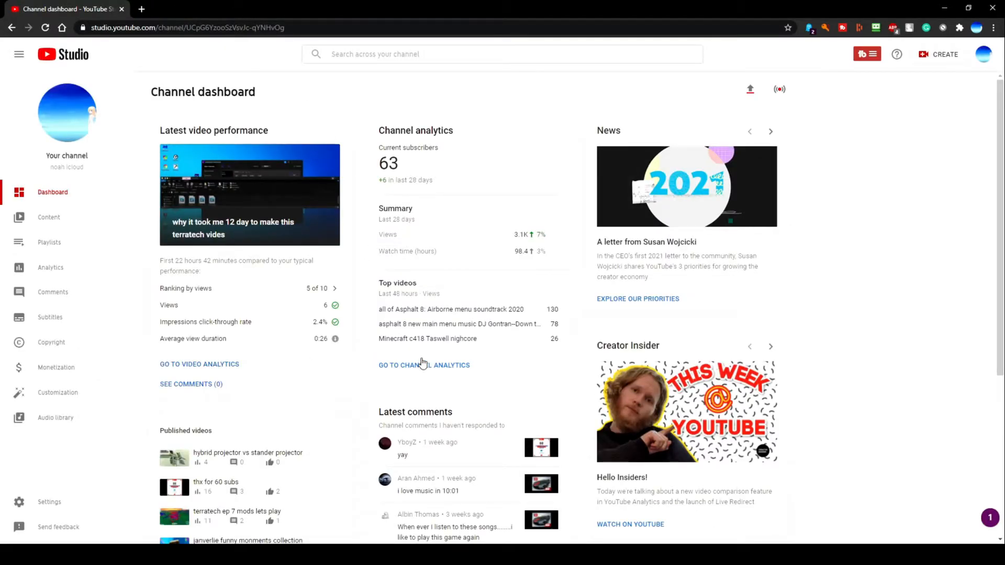
- In Channel Analytics, compare the Subscribers, Views and Watch time 28-day charts
{"action": "left_click", "coordinate": [424, 364]}
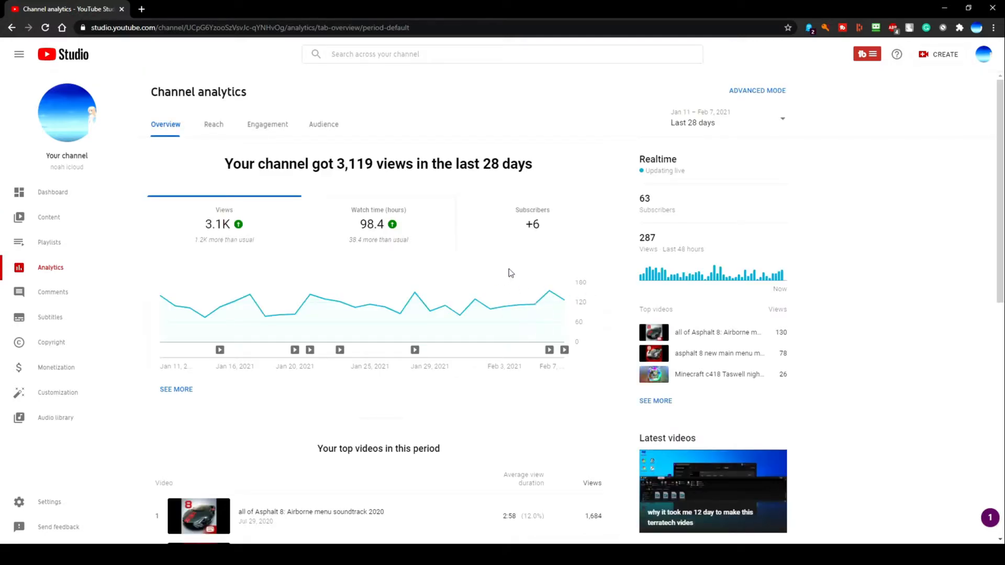
{"action": "left_click", "coordinate": [532, 217]}
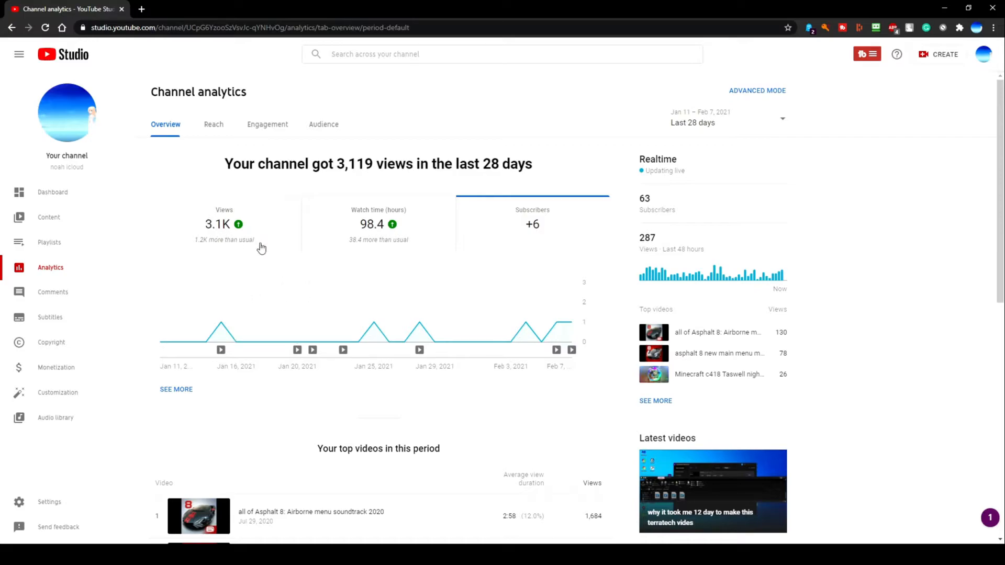
{"action": "left_click", "coordinate": [224, 224]}
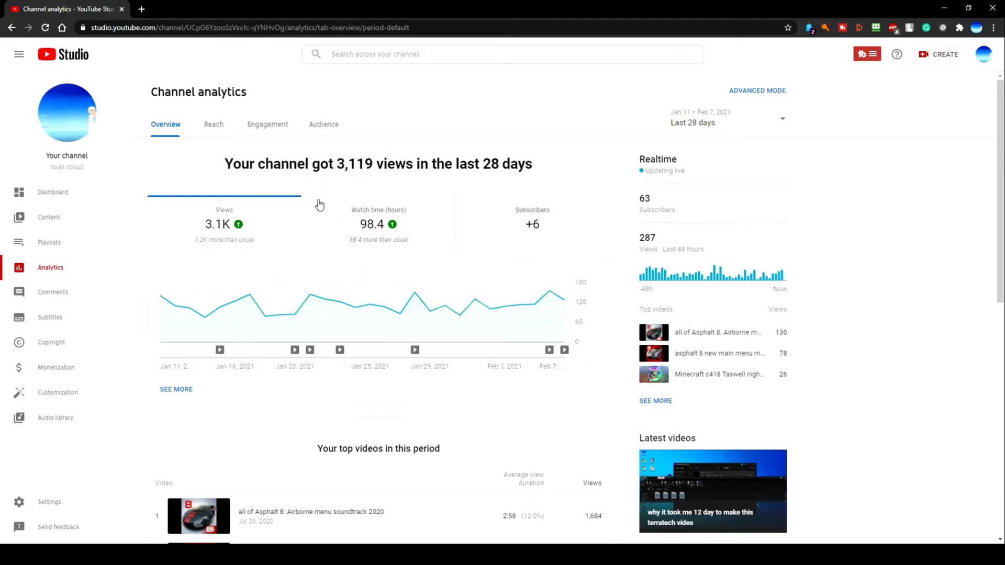
{"action": "left_click", "coordinate": [378, 217]}
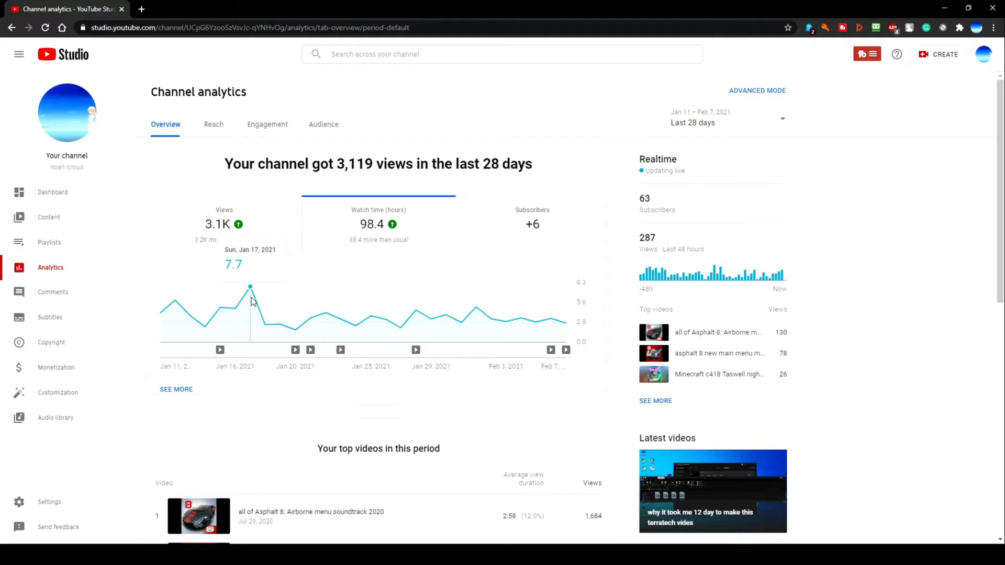
- Return to the dashboard and list the comments you haven't responded to
{"action": "left_click", "coordinate": [52, 193]}
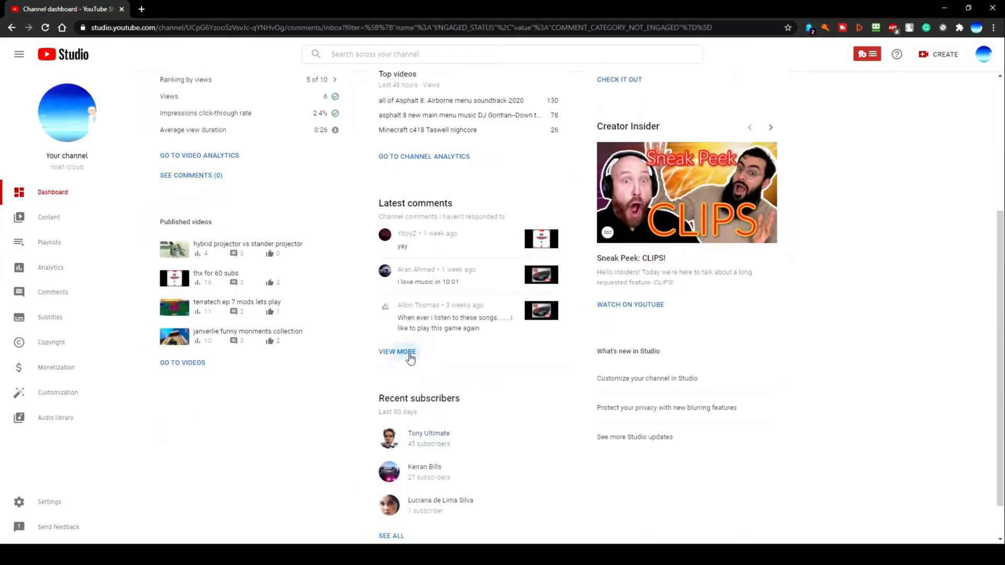
{"action": "left_click", "coordinate": [398, 352]}
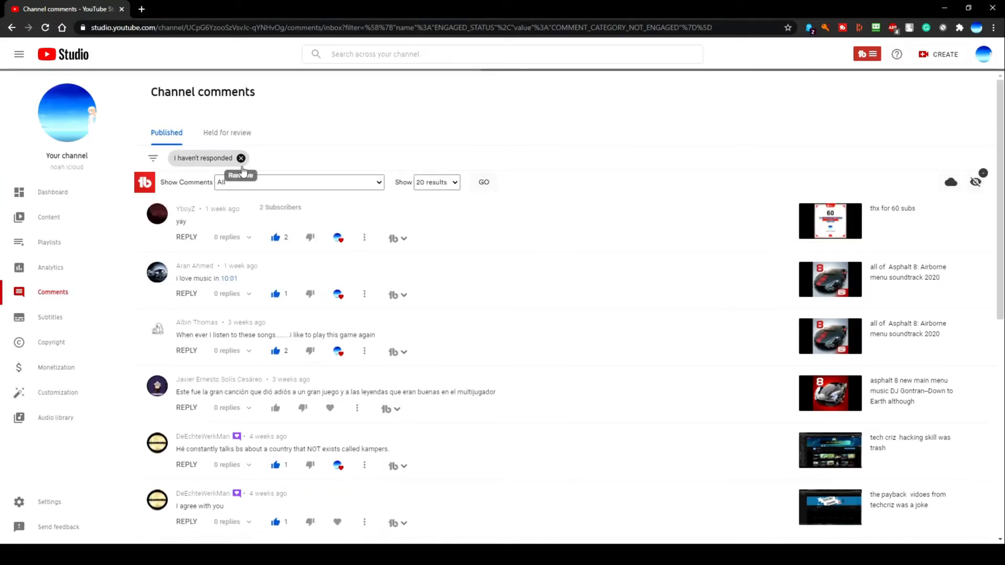
- Remove the 'I haven't responded' filter, browse all comments, then return to the dashboard
{"action": "left_click", "coordinate": [242, 158]}
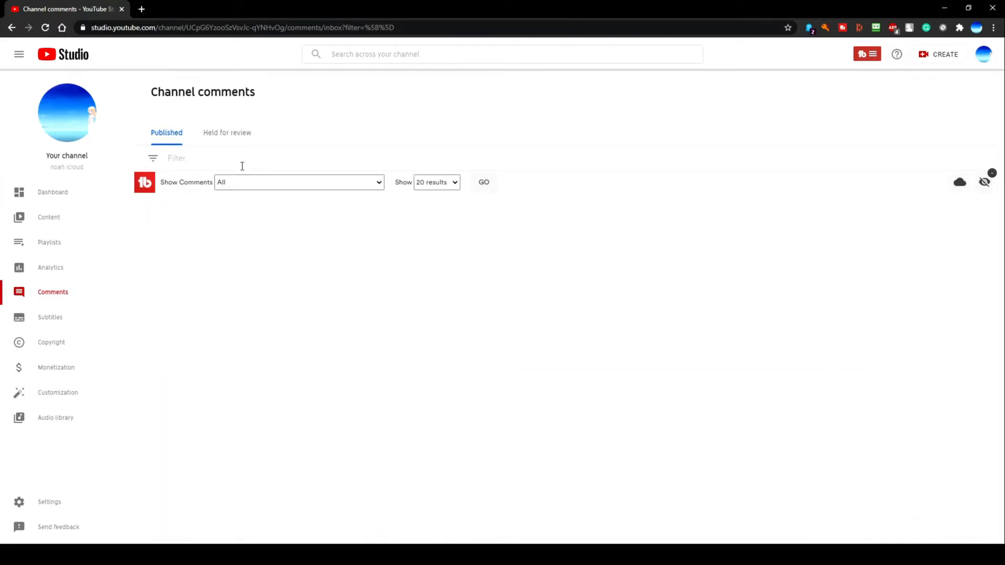
{"action": "left_click", "coordinate": [484, 183]}
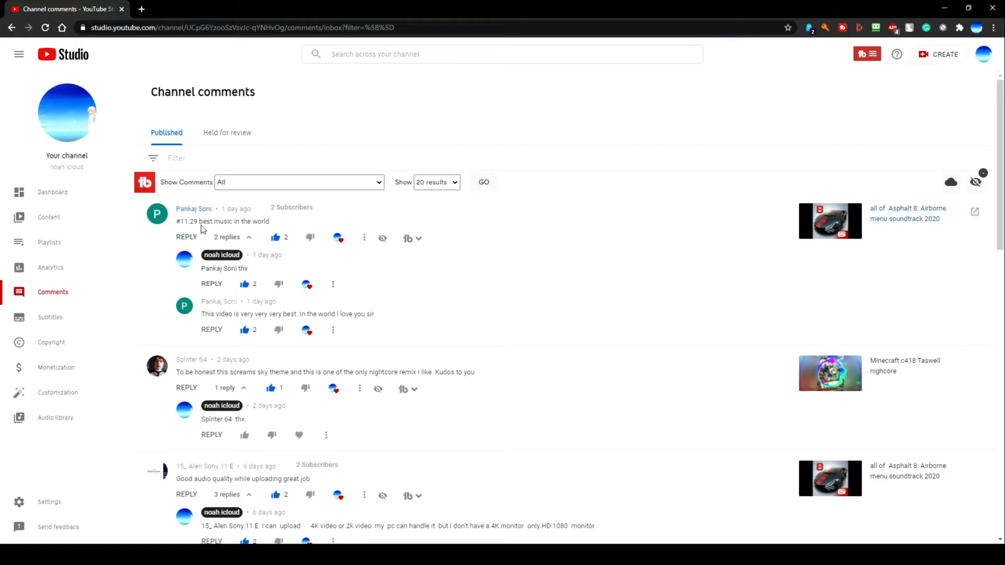
{"action": "scroll", "scroll_direction": "down", "scroll_amount": 3}
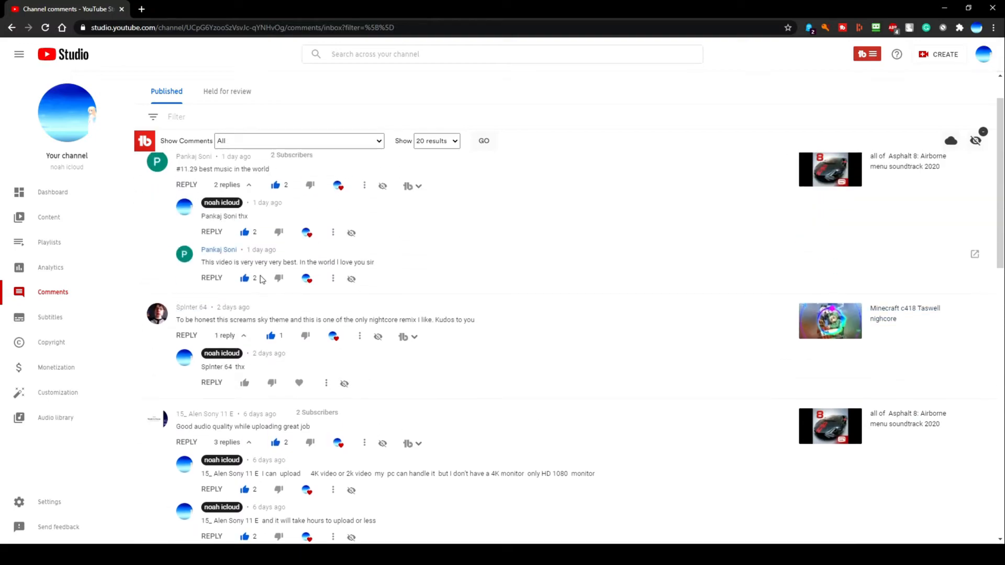
{"action": "left_click", "coordinate": [52, 192]}
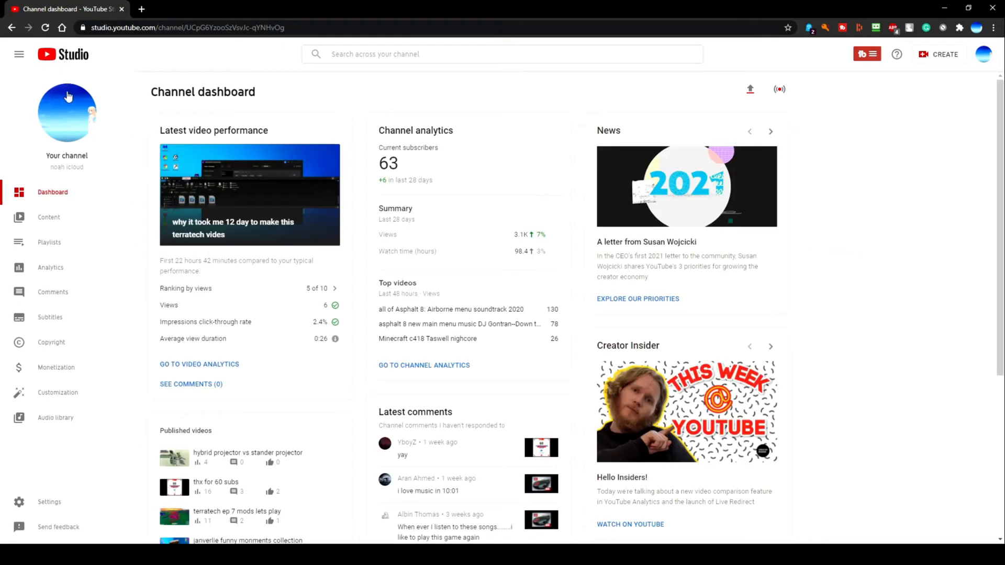
{"action": "mouse_move", "coordinate": [984, 53]}
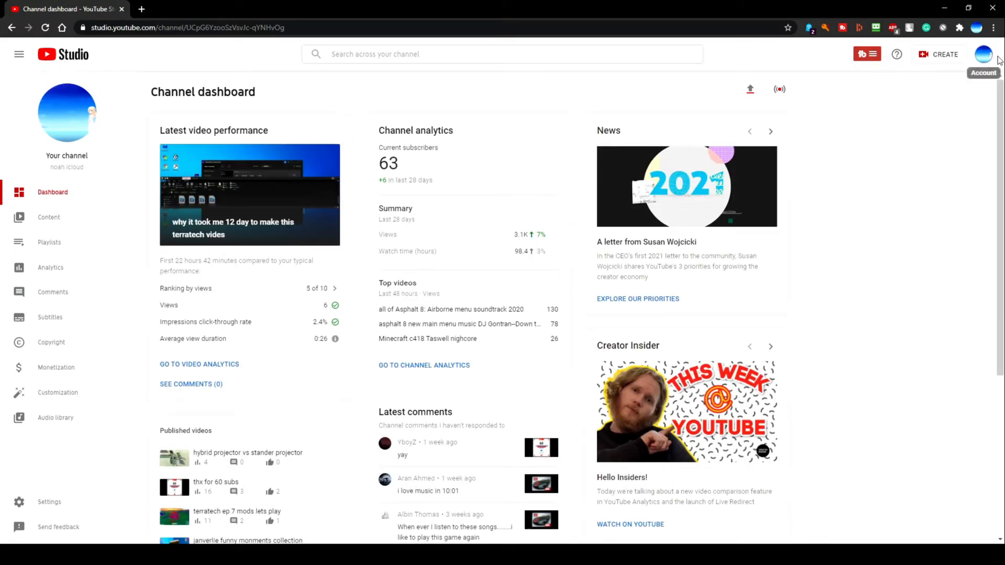
- From the account menu, go to the Games with Noahicloud channel page on YouTube
{"action": "left_click", "coordinate": [983, 54]}
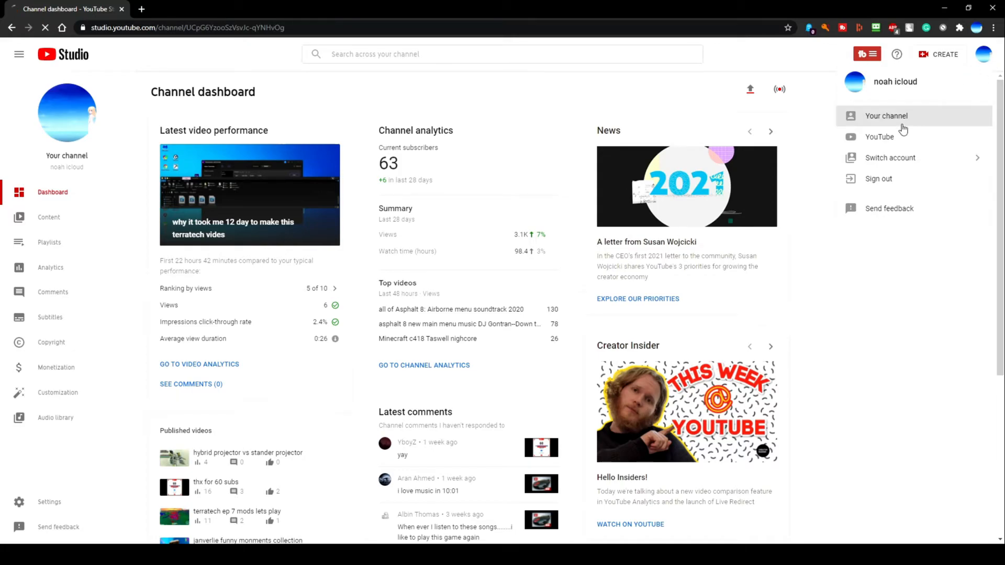
{"action": "left_click", "coordinate": [886, 116]}
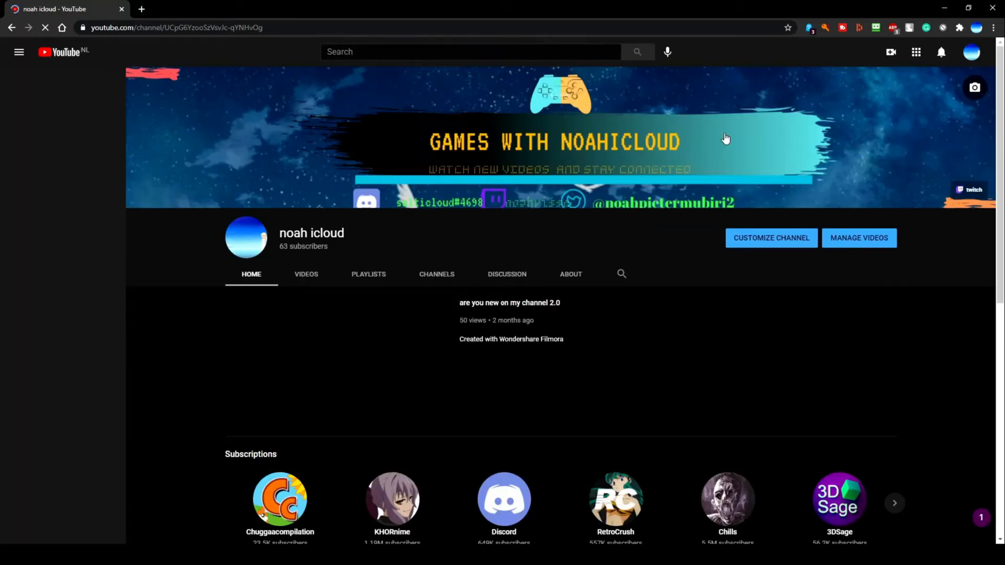